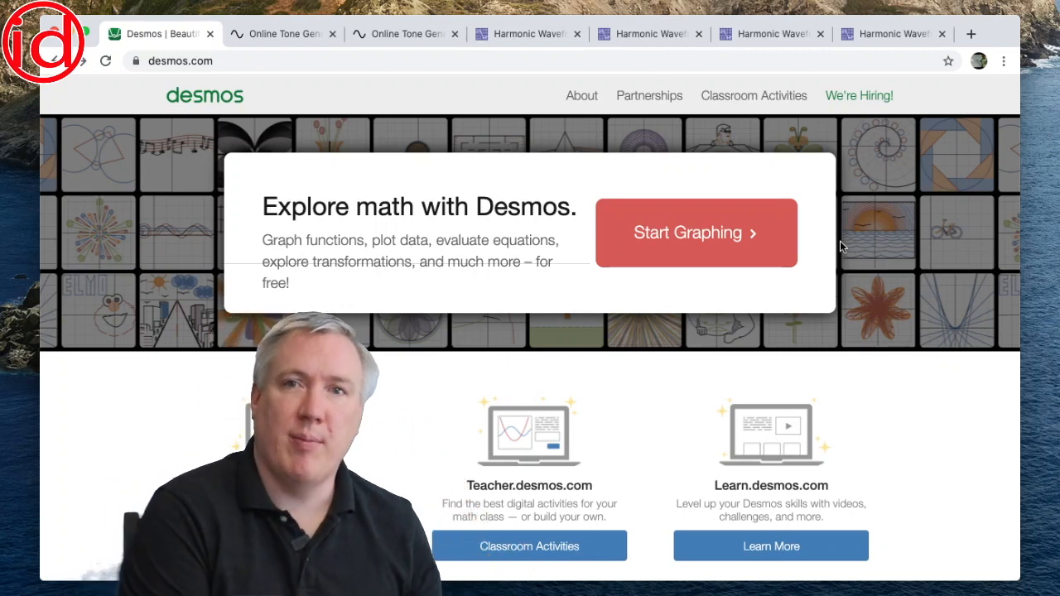
Start a new blank graph from the Desmos home page.
click(695, 233)
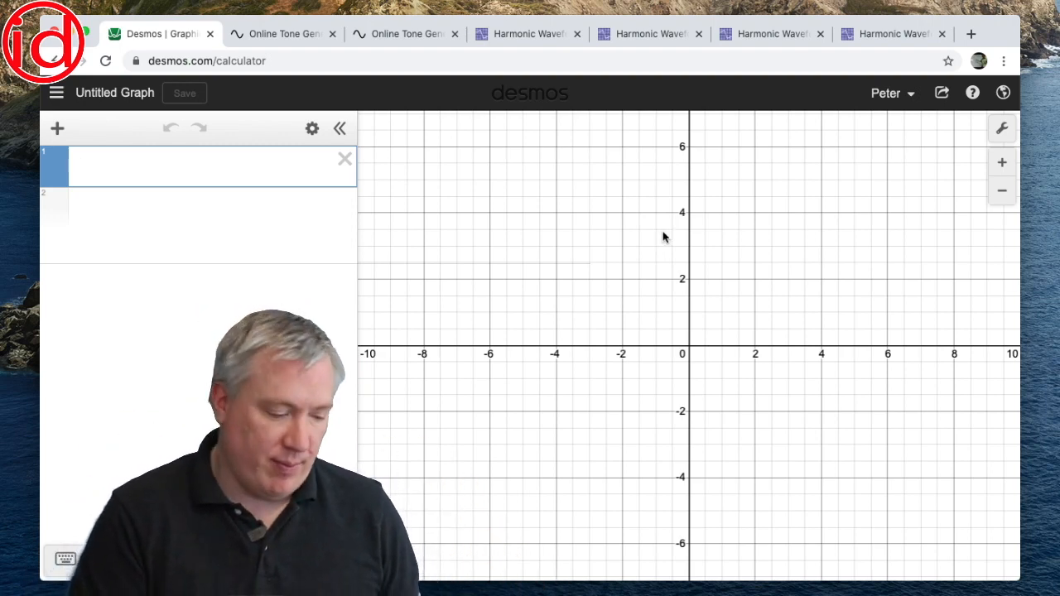
Enter y = 1 sin 5.587x + 0.5 sin 11.174x in expression line 1.
text(y=)
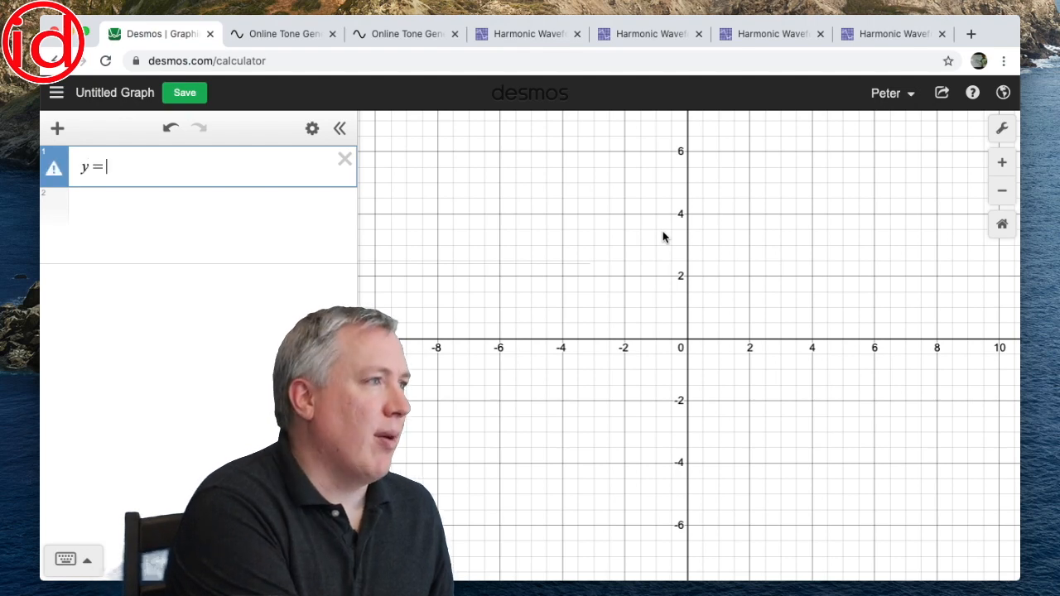
text(1 sin 5)
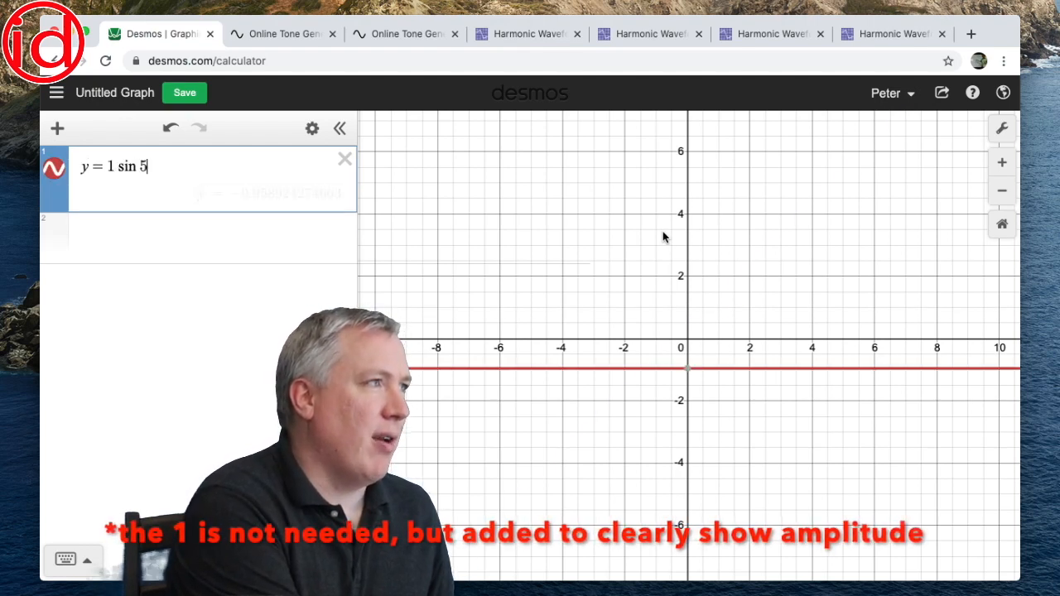
text(.587)
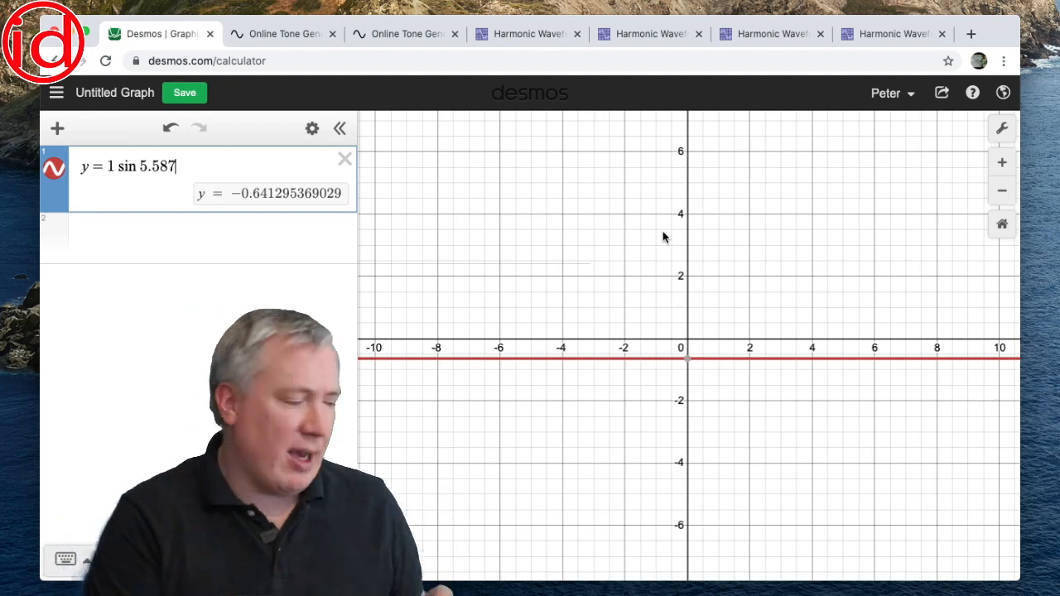
text(x)
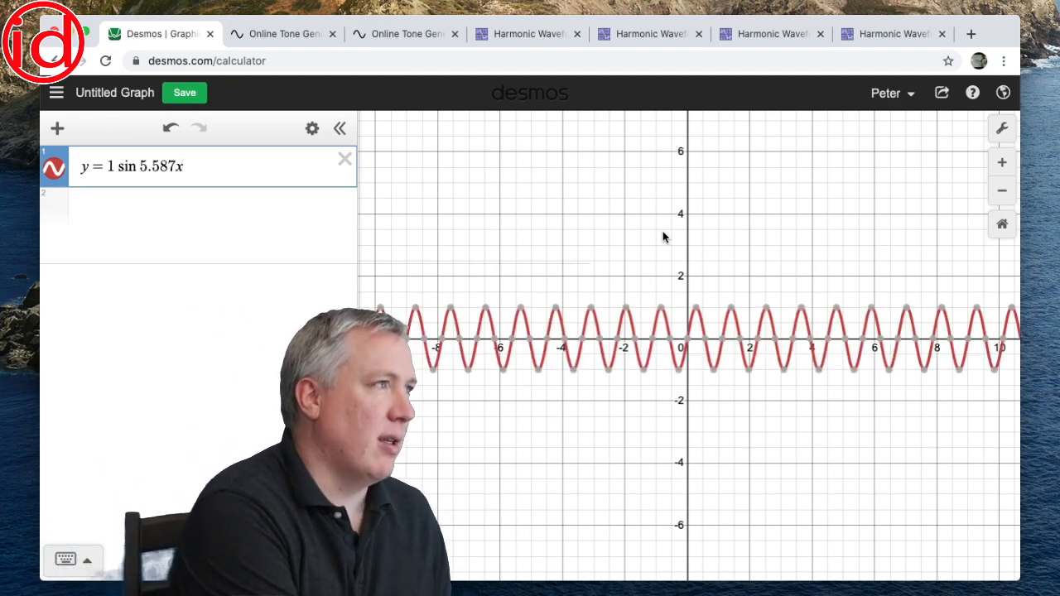
text(+ 0.5 sin)
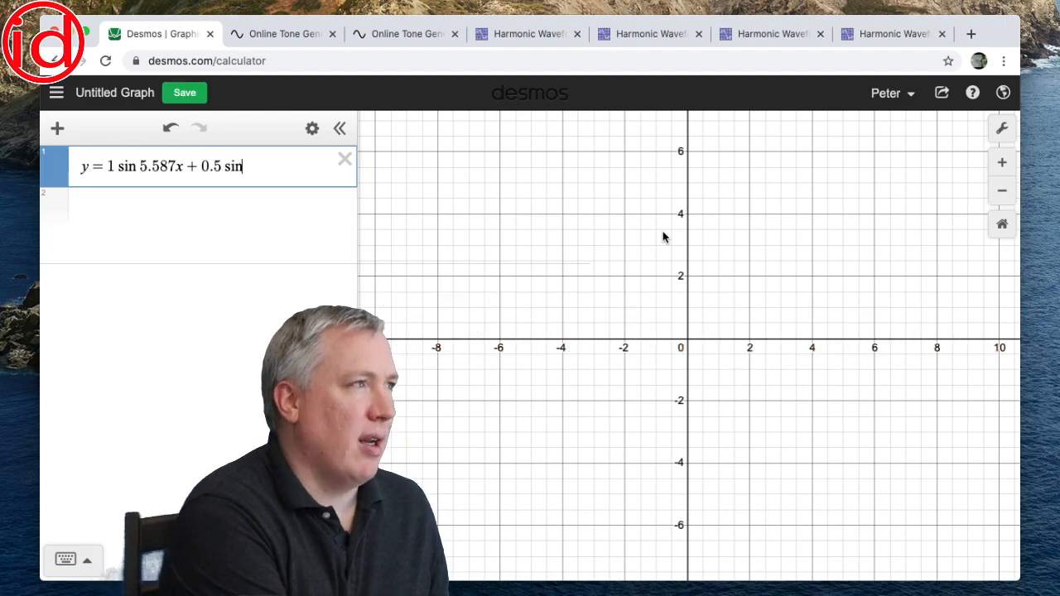
text(11)
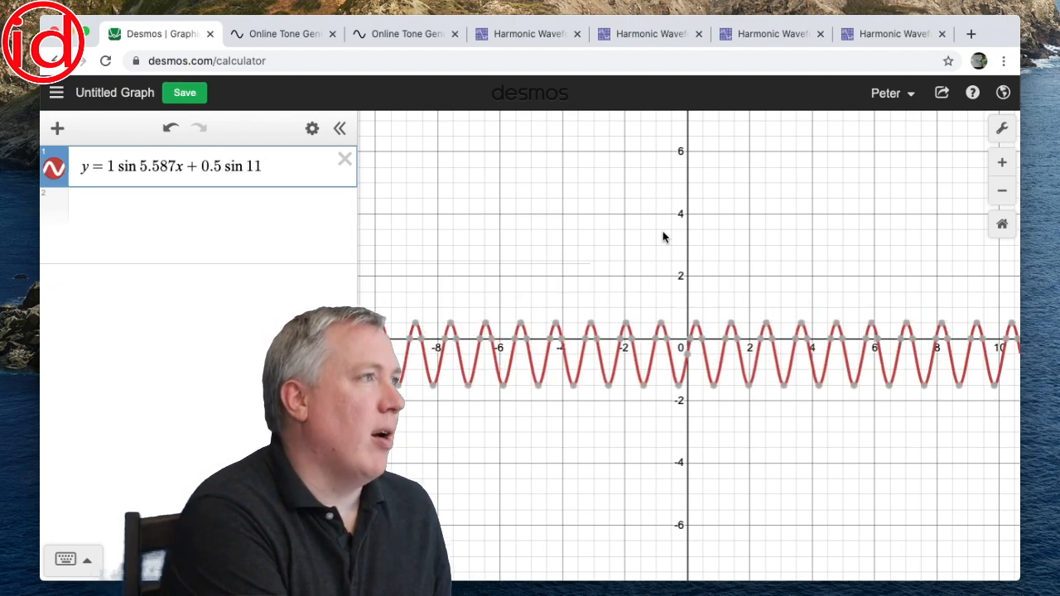
text(.174)
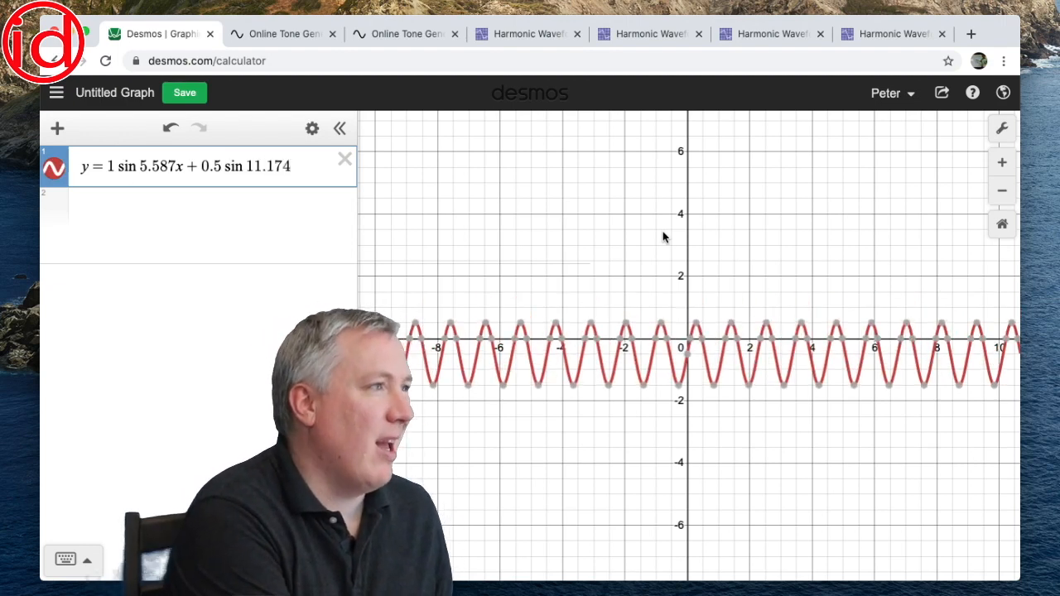
text(x + 0.)
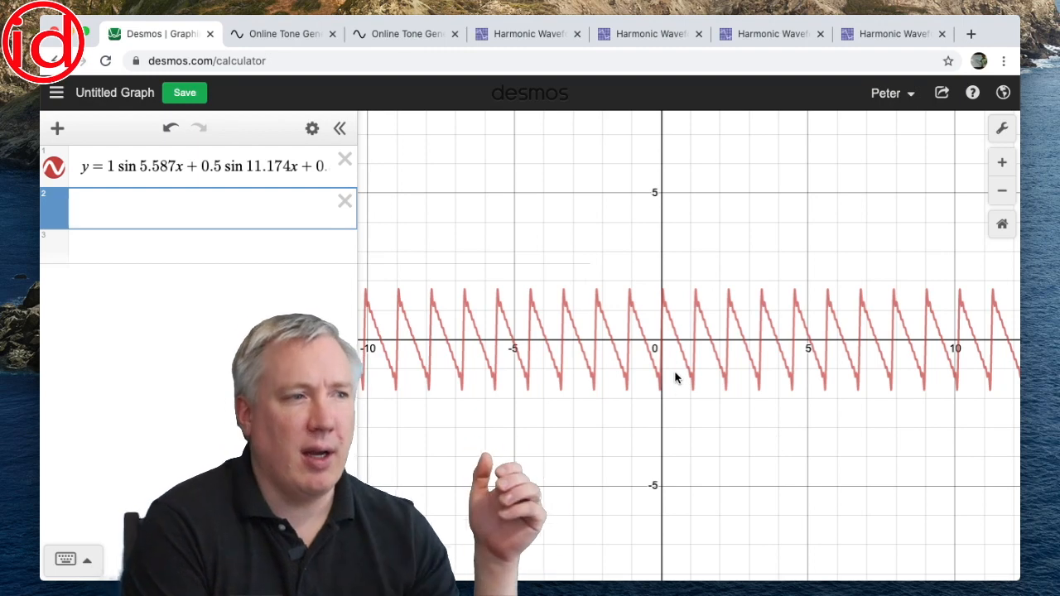
mouse_move(988, 141)
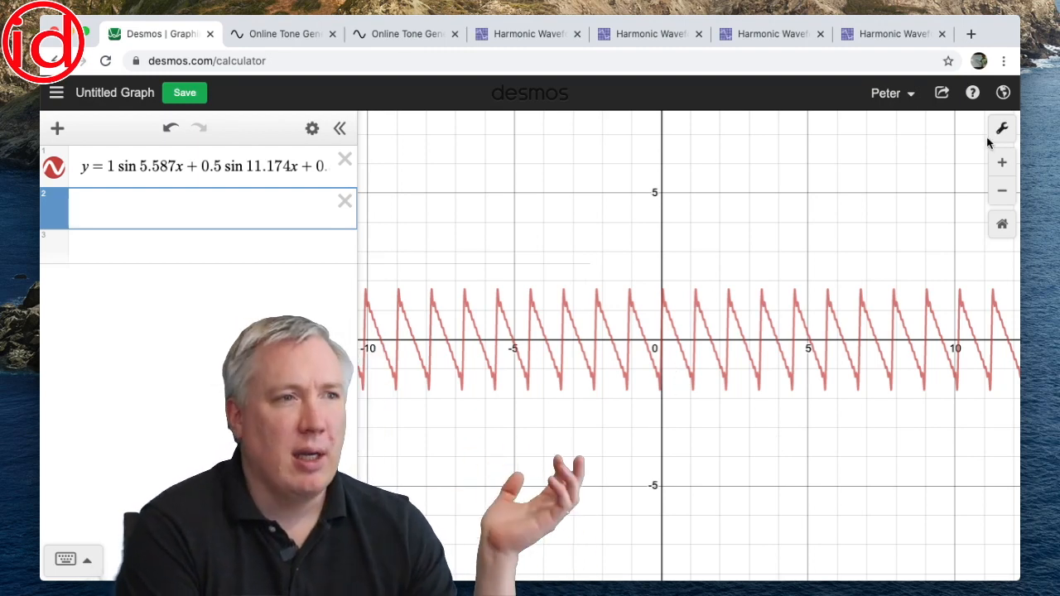
Set Graph Settings axes to −6 ≤ x ≤ 6 and −5 ≤ y ≤ 5, then close settings.
click(1001, 128)
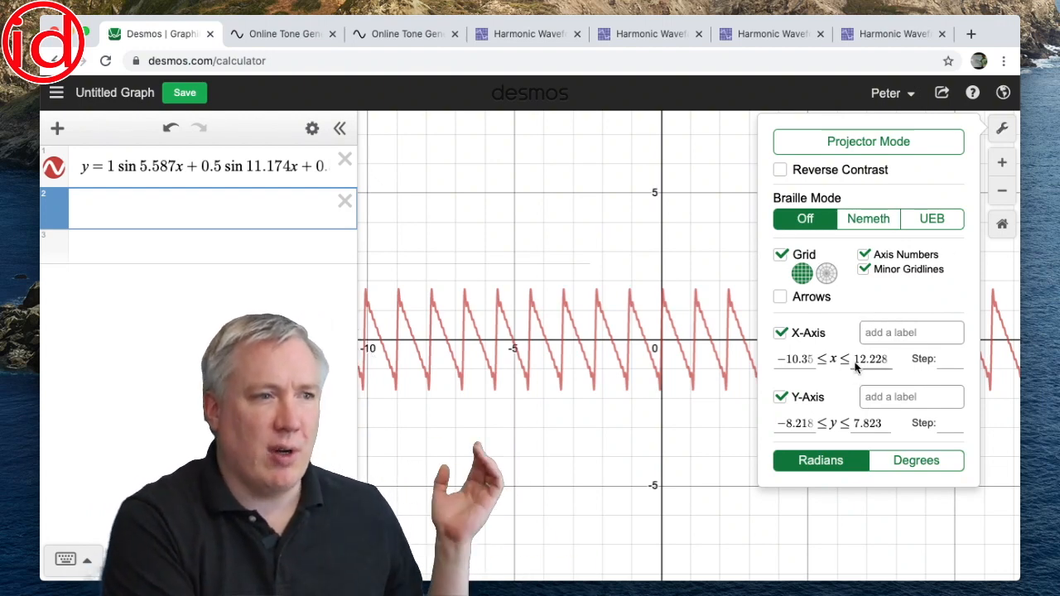
double_click(868, 358)
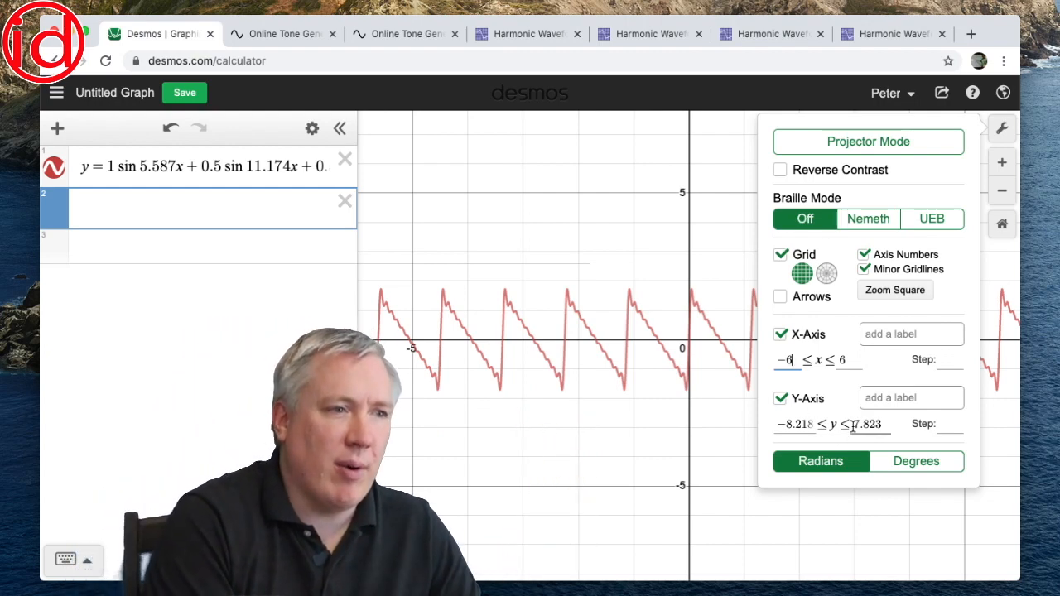
double_click(866, 424)
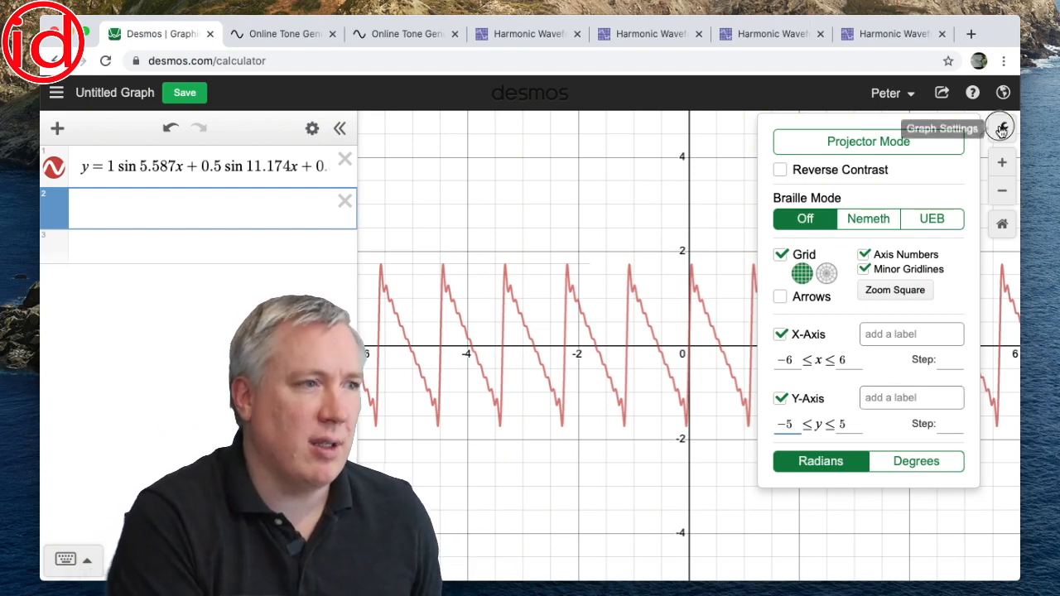
click(1002, 128)
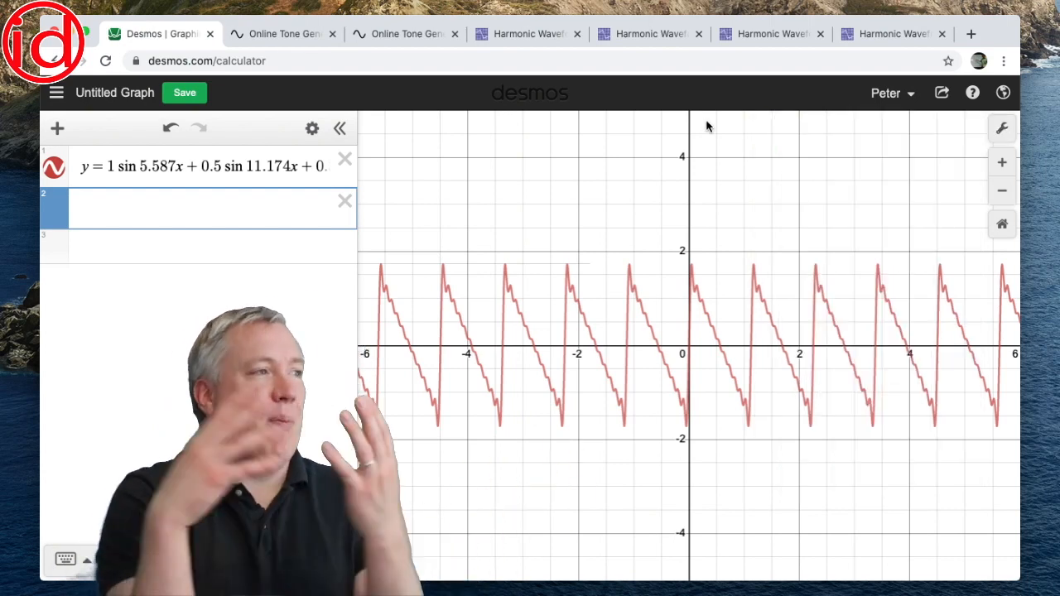